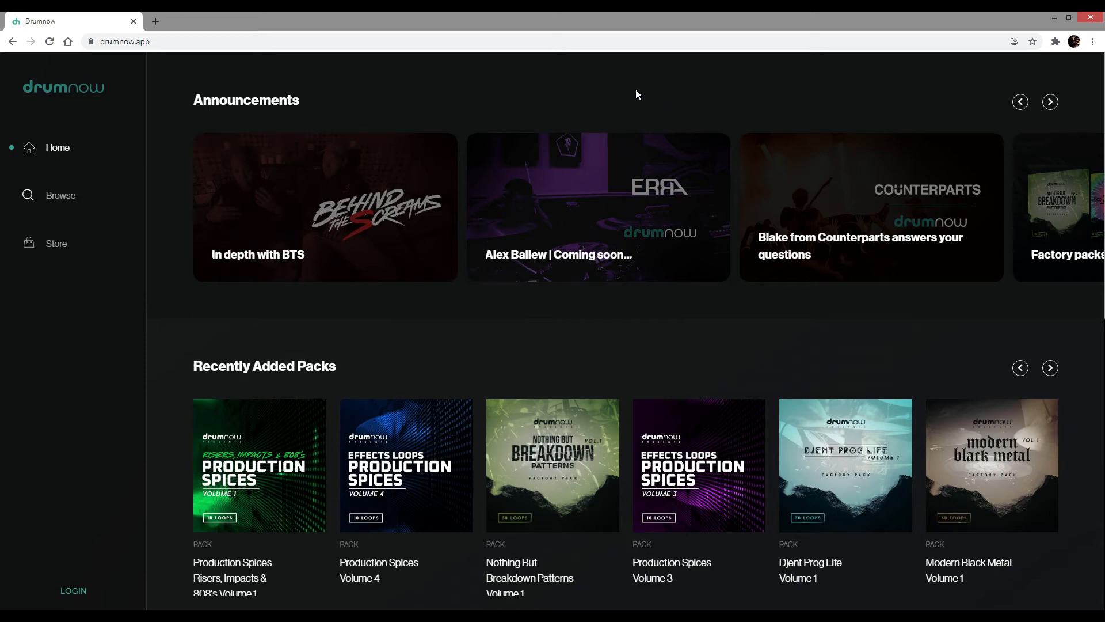
pyautogui.moveTo(628, 90)
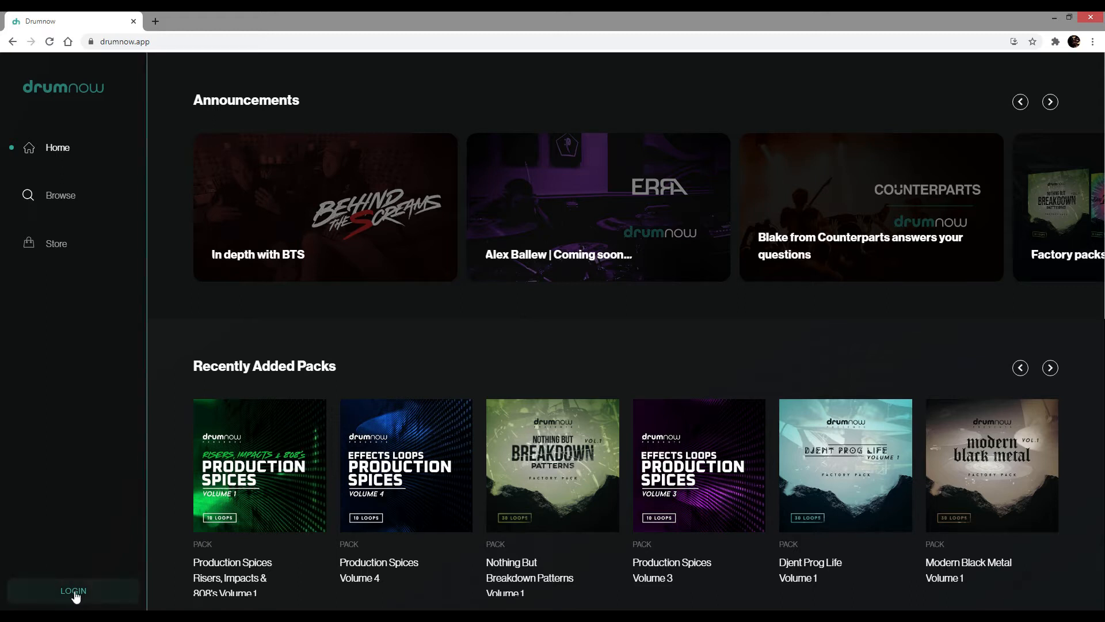
# Sign in to the Drumnow account with email and password
pyautogui.click(73, 590)
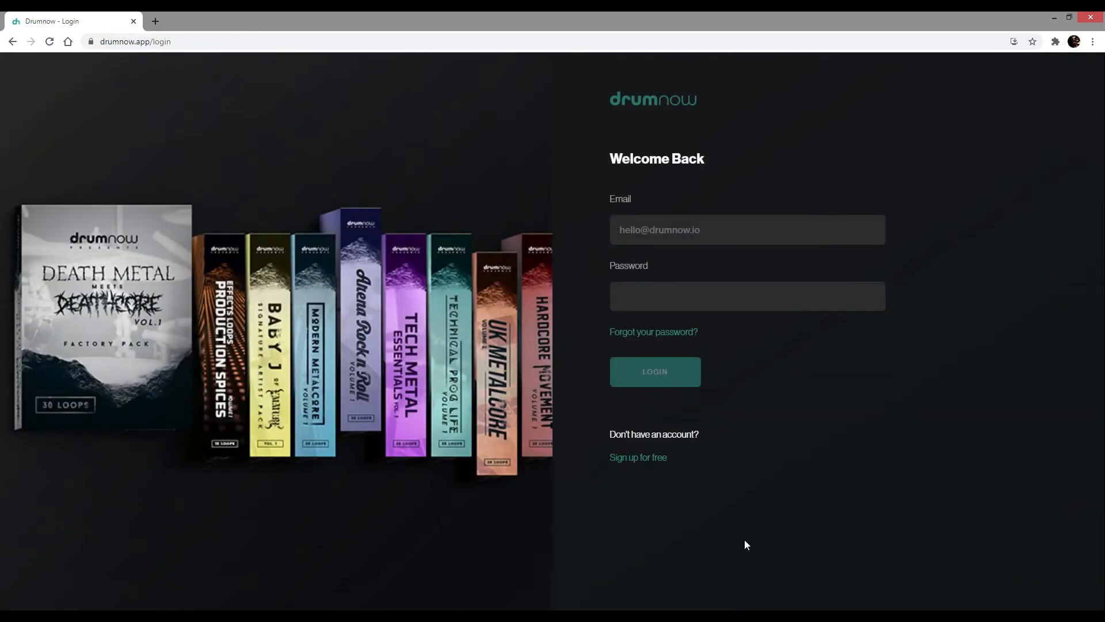
pyautogui.moveTo(809, 419)
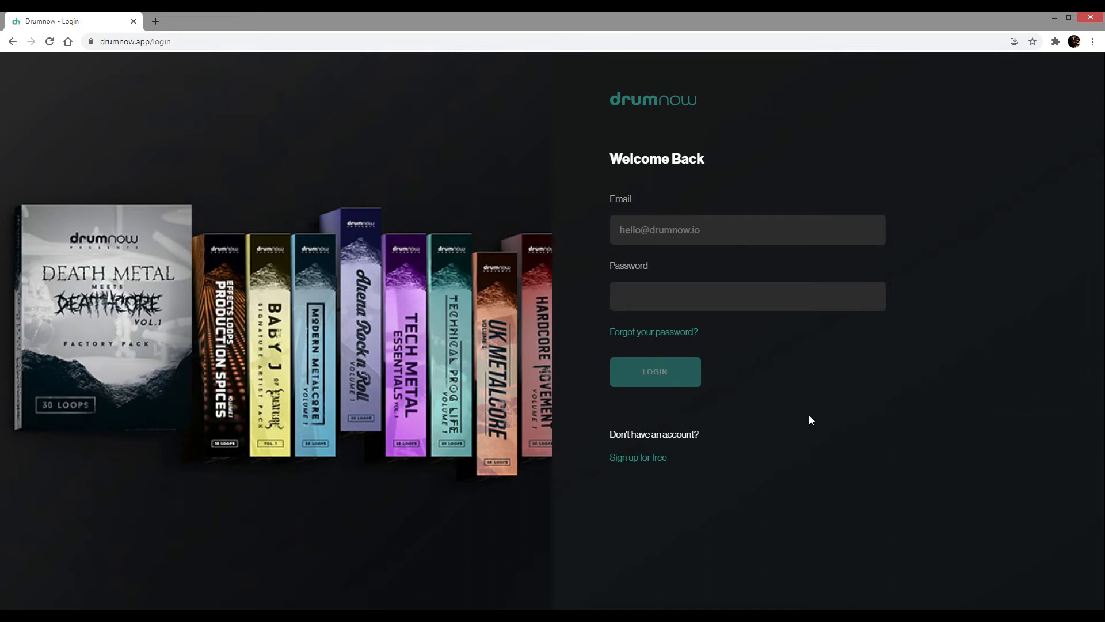
pyautogui.click(637, 457)
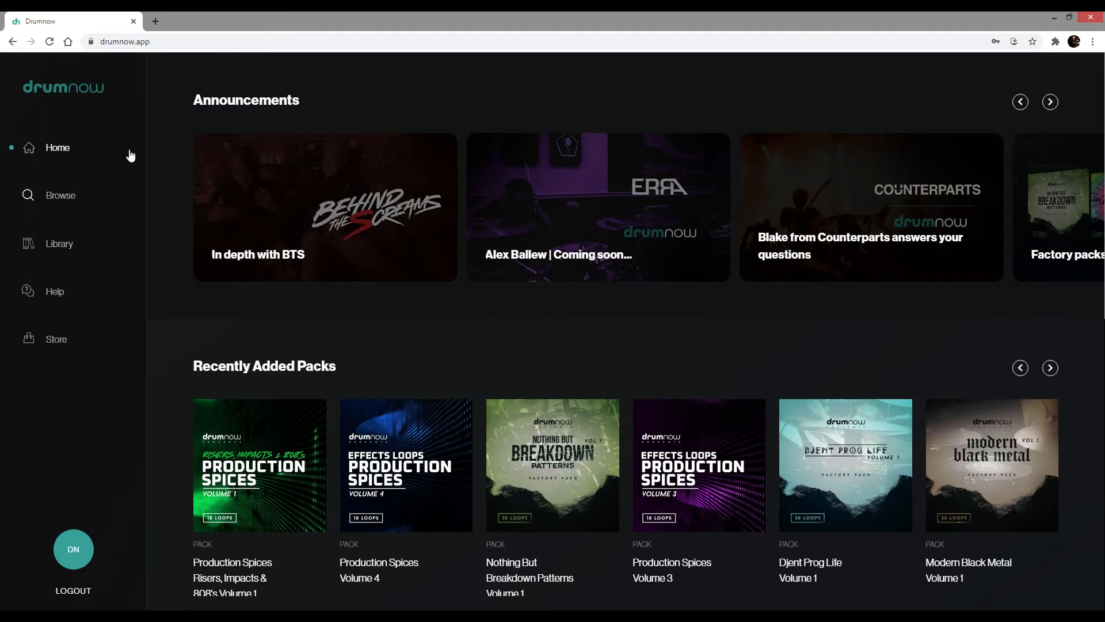
# Browse the pack catalogue and look at the Hardcore Movement Volume 1 pack
pyautogui.click(60, 195)
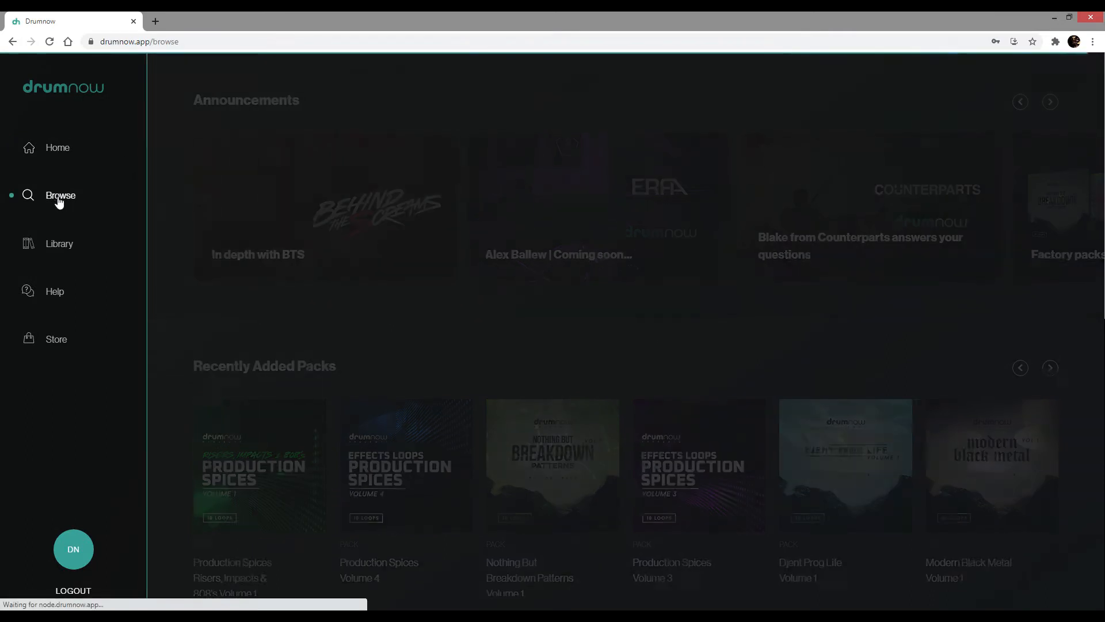
pyautogui.click(60, 195)
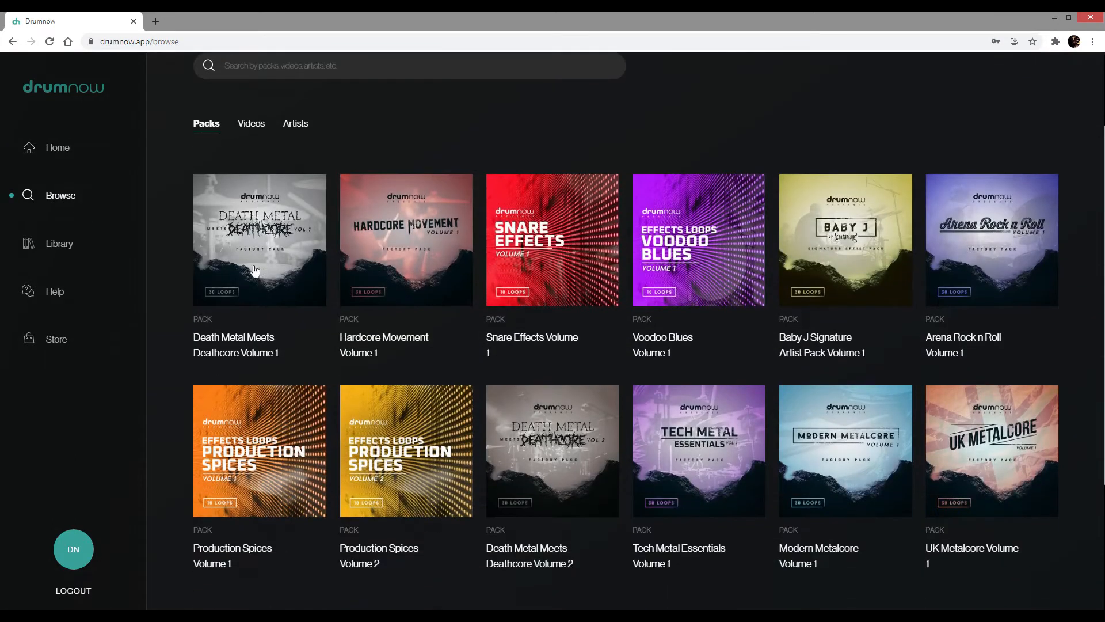
pyautogui.click(258, 240)
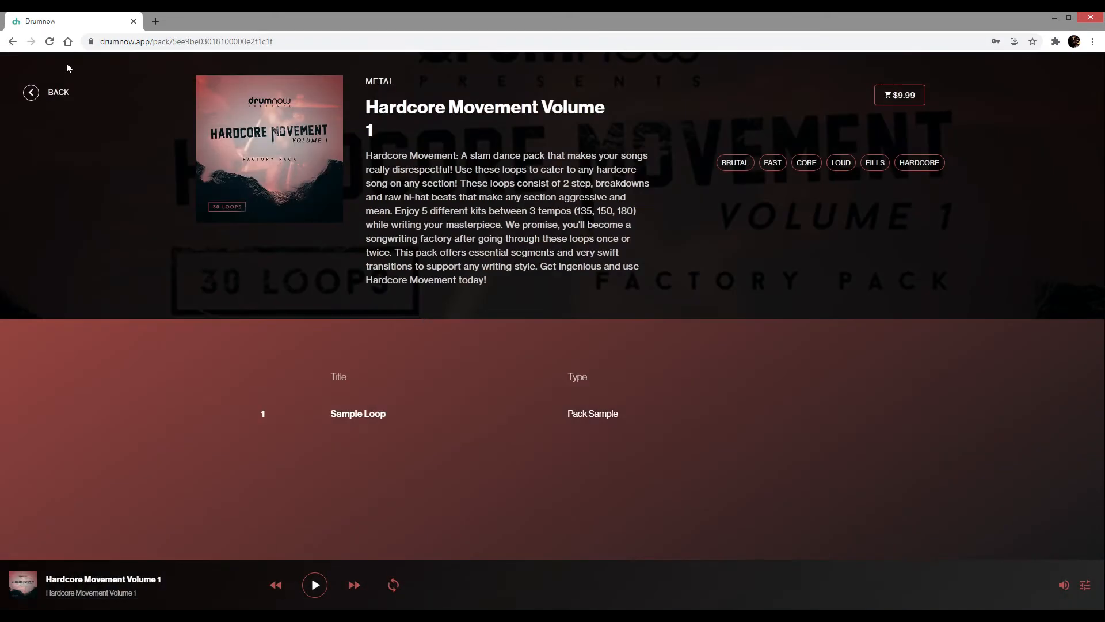
pyautogui.click(47, 91)
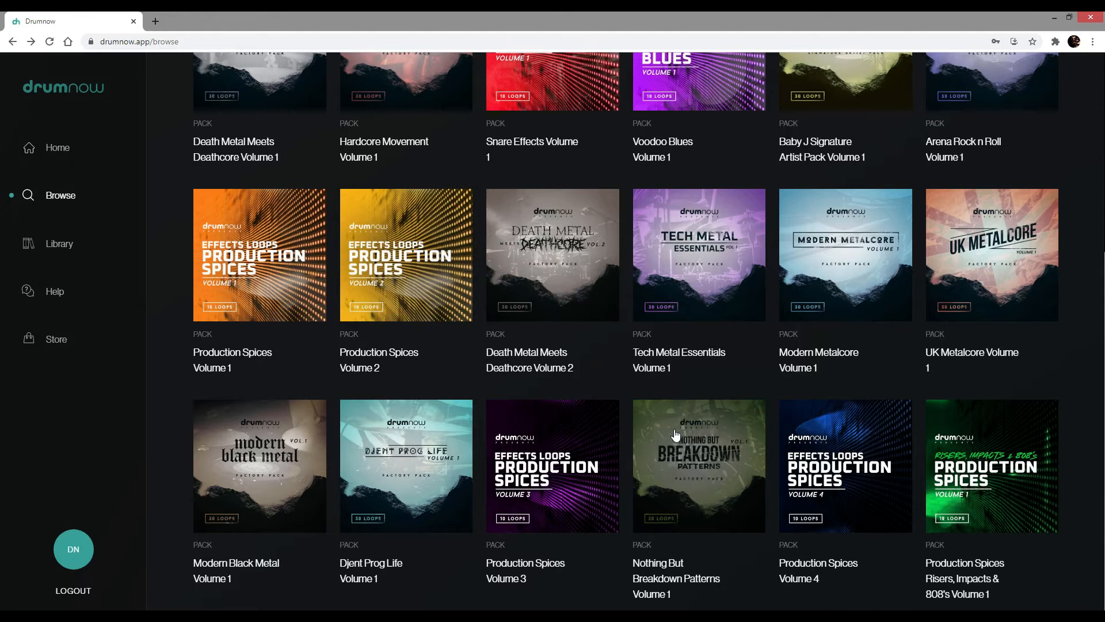
# Start buying Nothing But Breakdown Patterns Volume 1 for $9.99
pyautogui.click(698, 465)
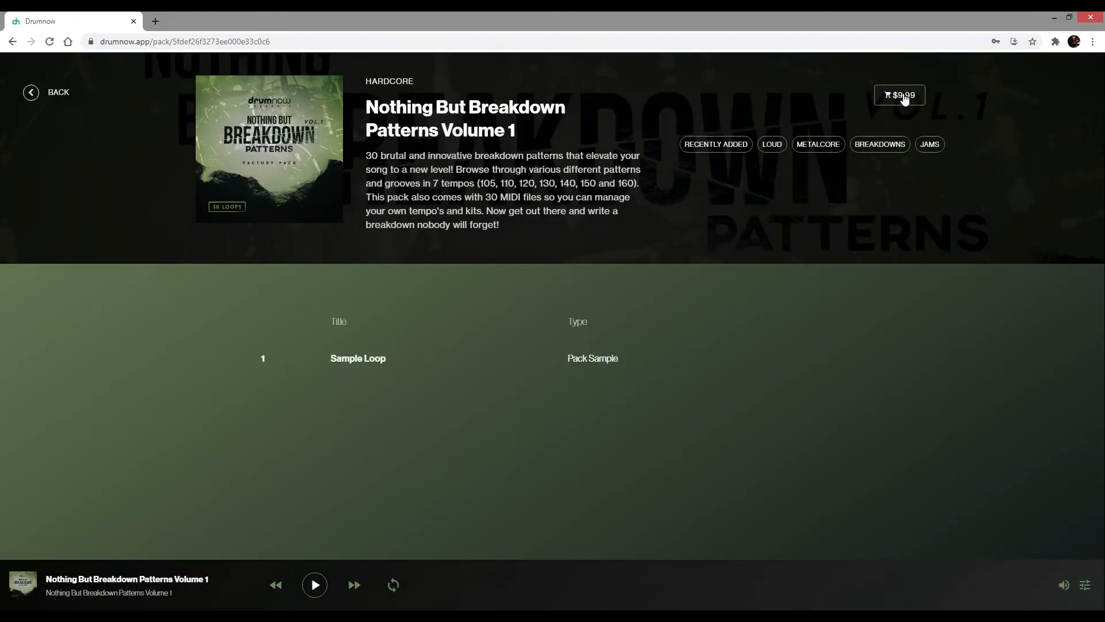
pyautogui.click(899, 95)
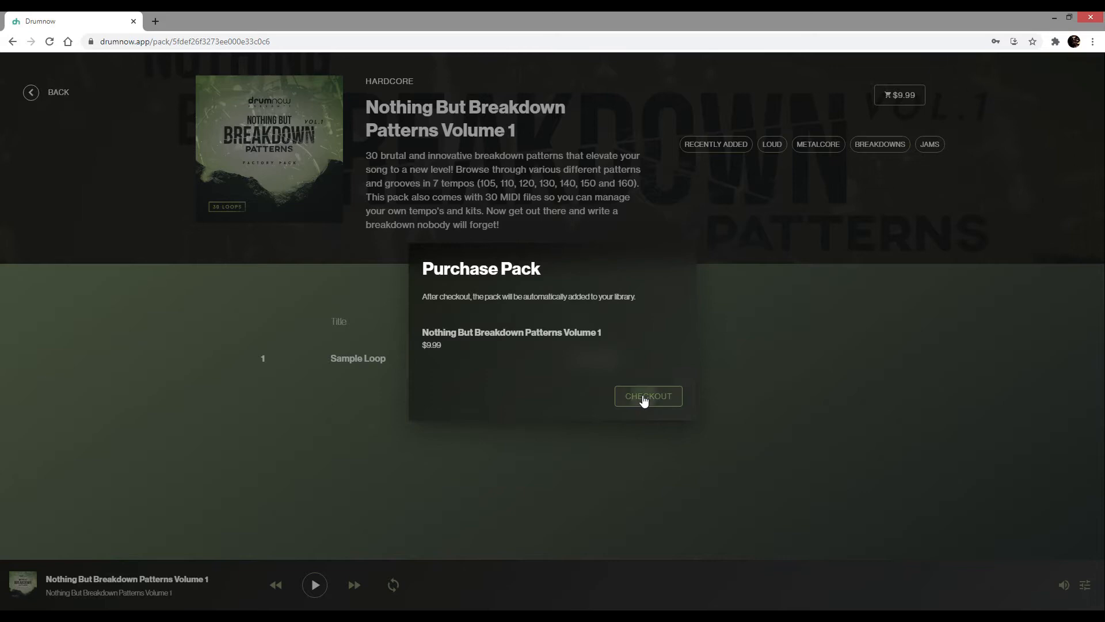
# Check out the breakdown pack, preview the Crash Fast 1 loop and scroll the tracks
pyautogui.click(647, 395)
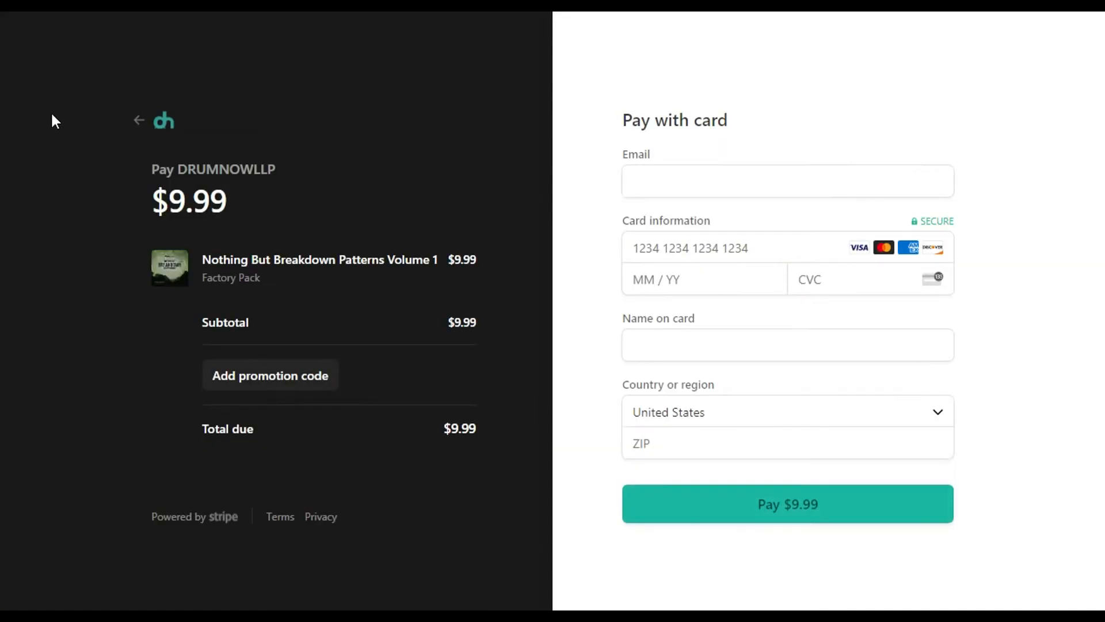
pyautogui.moveTo(70, 308)
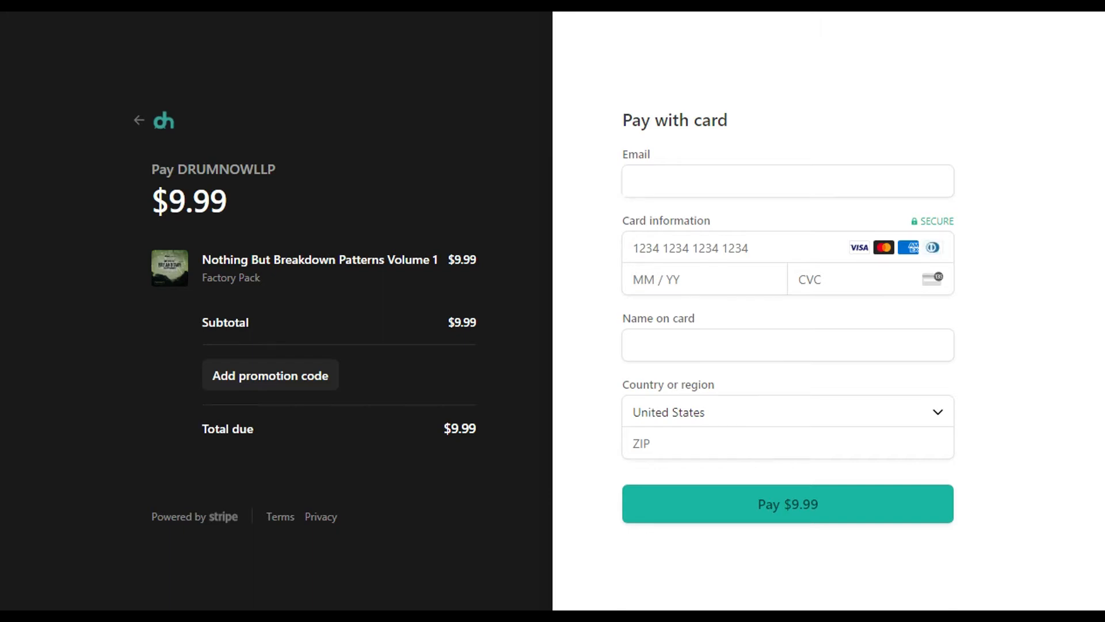
pyautogui.click(139, 119)
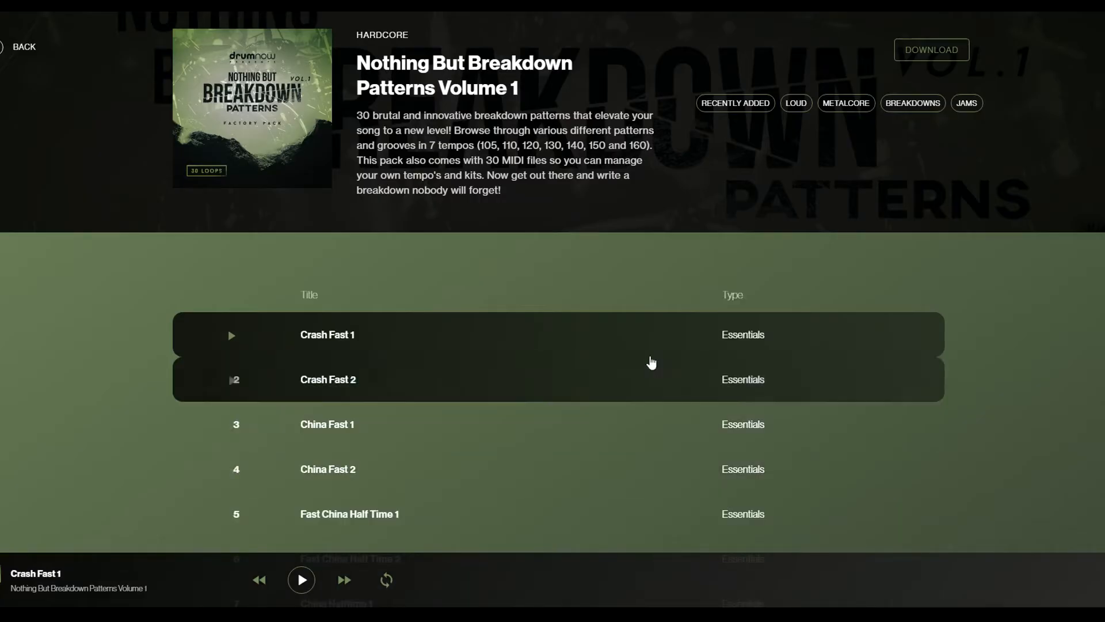
pyautogui.scroll(-3)
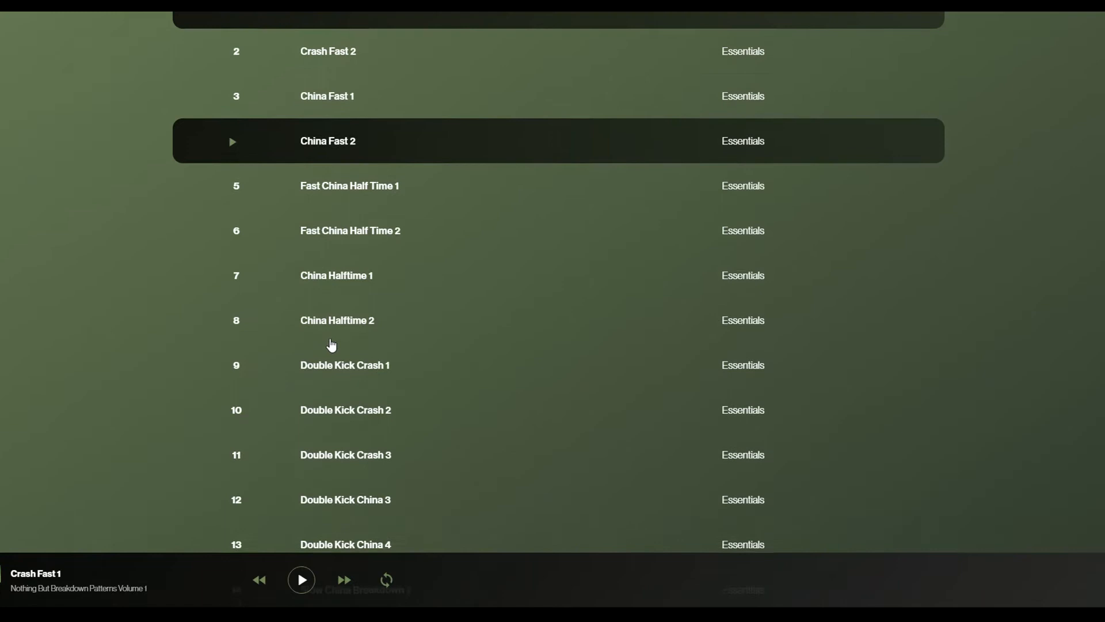
pyautogui.scroll(-3)
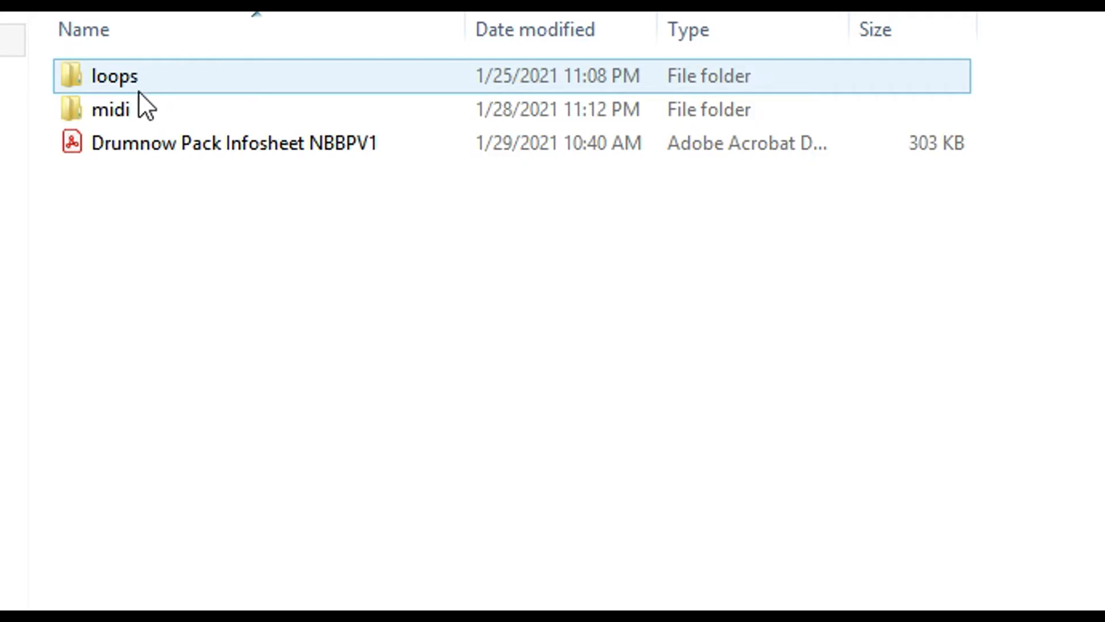
# Open the midi folder and inspect the numbered MIDI files
pyautogui.click(111, 110)
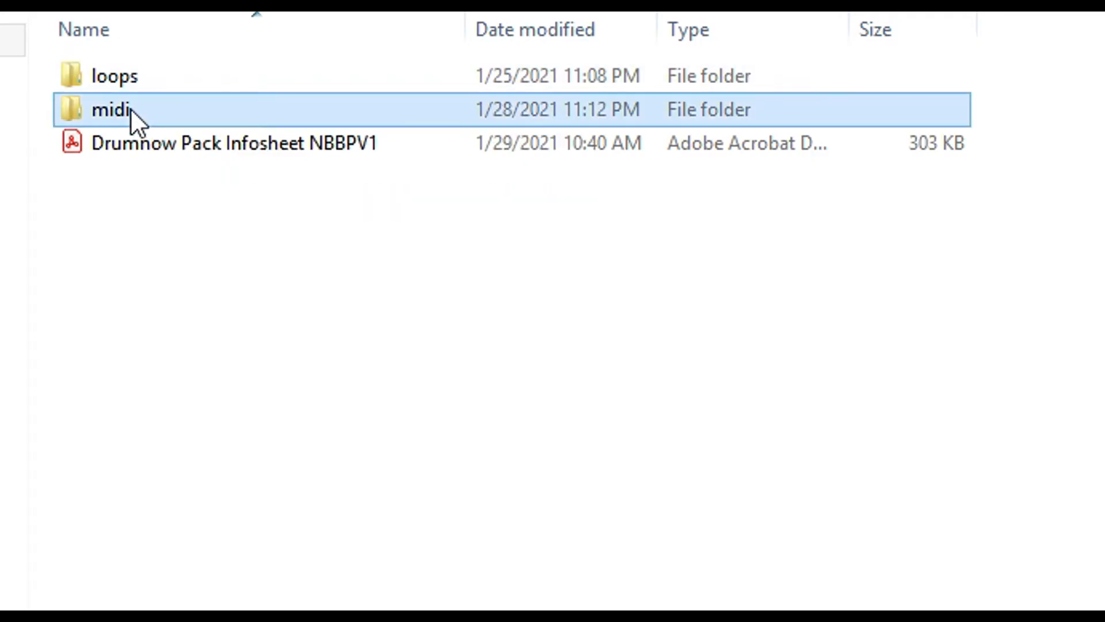
pyautogui.doubleClick(110, 109)
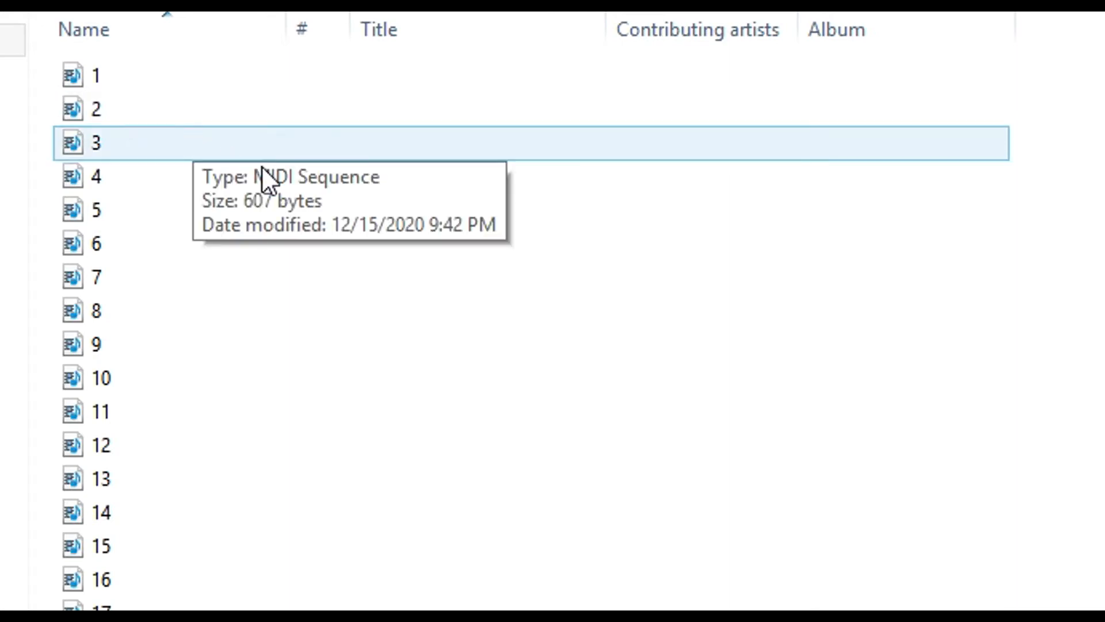
pyautogui.click(556, 345)
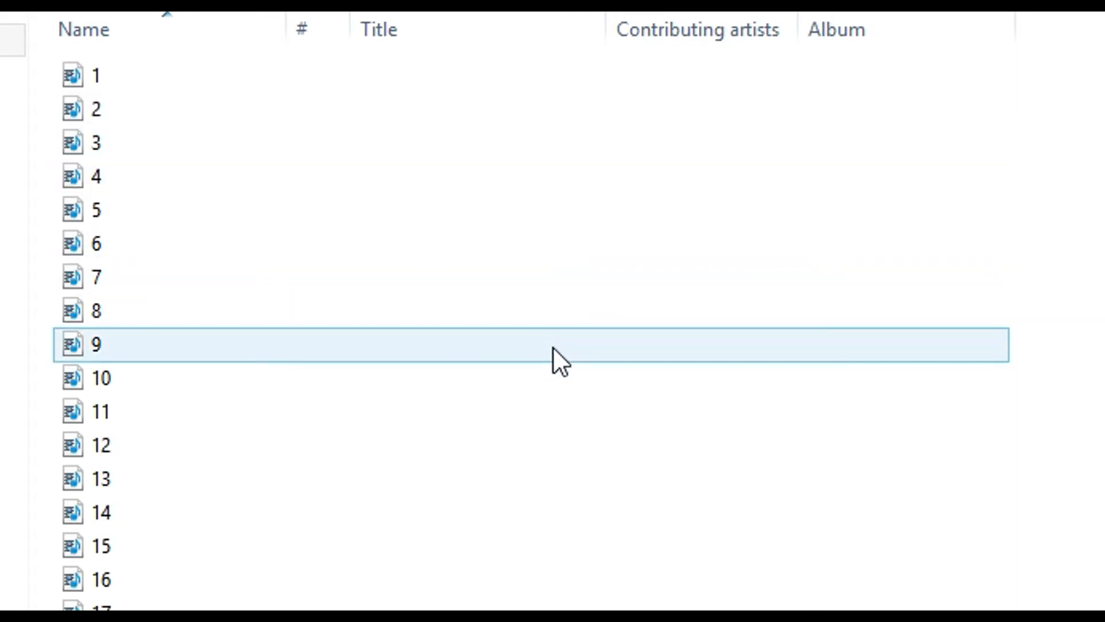
pyautogui.scroll(-3)
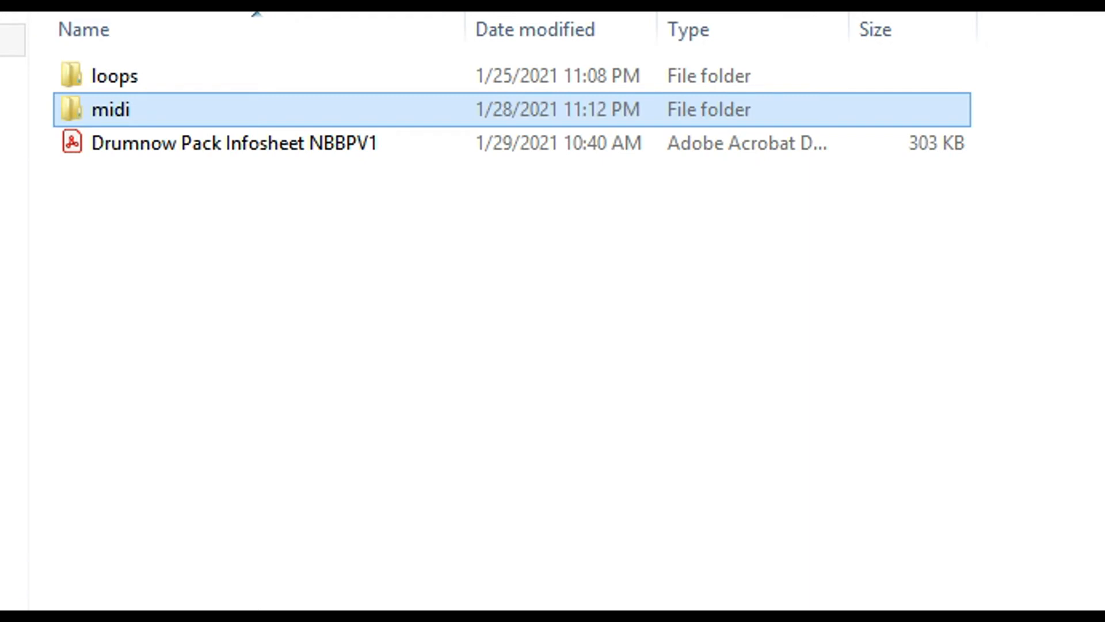
# Open loops, then Big_Room_Kit, and select the 2 - wet loop
pyautogui.doubleClick(104, 110)
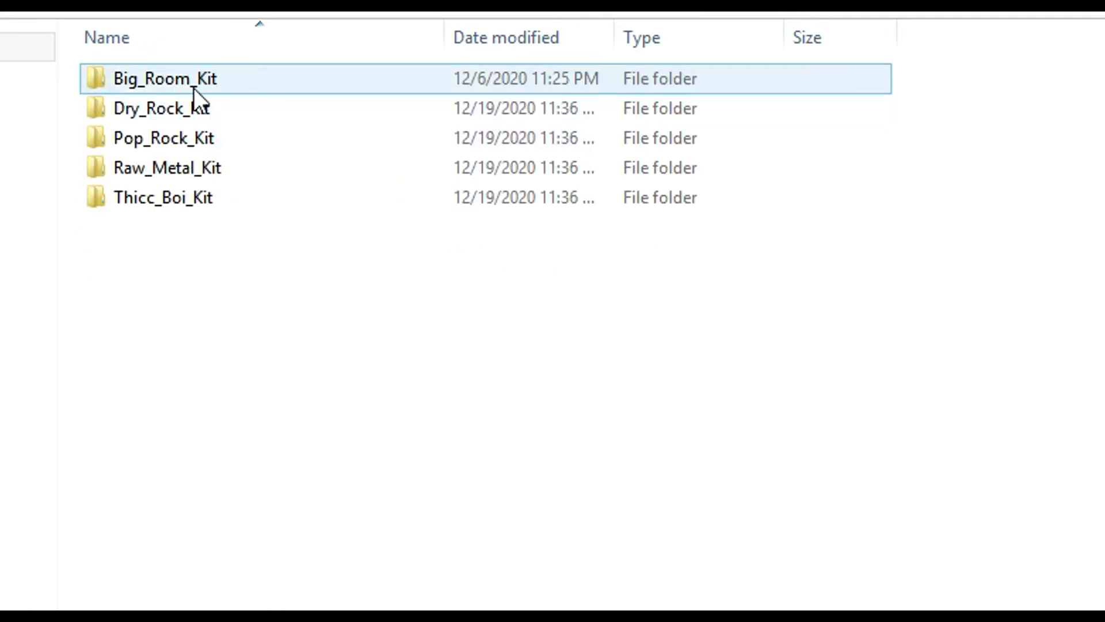
pyautogui.doubleClick(165, 78)
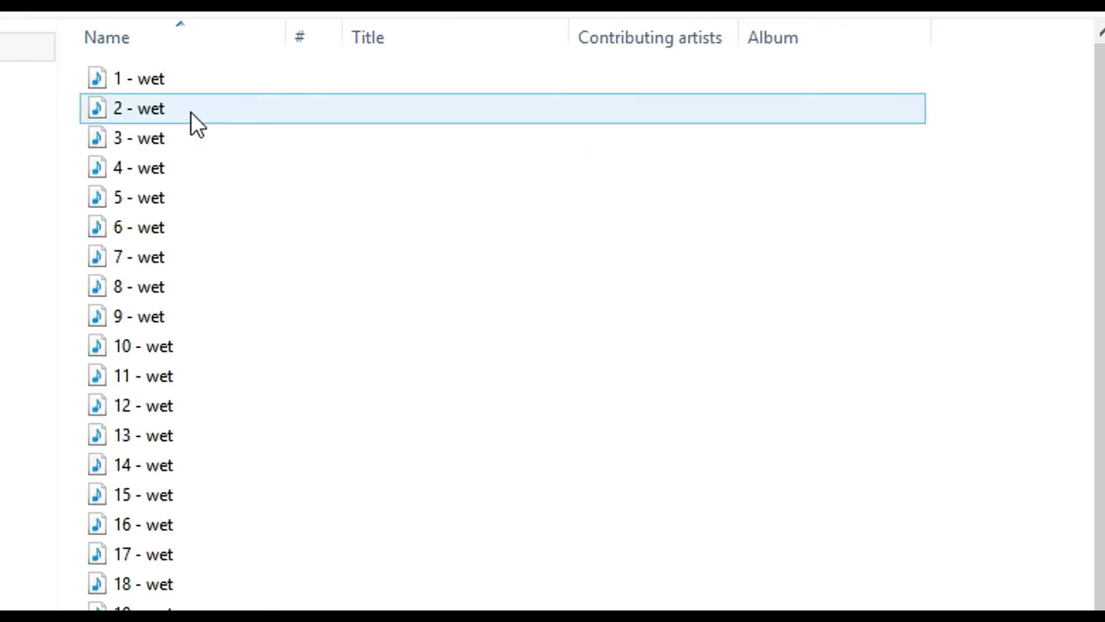
pyautogui.click(138, 108)
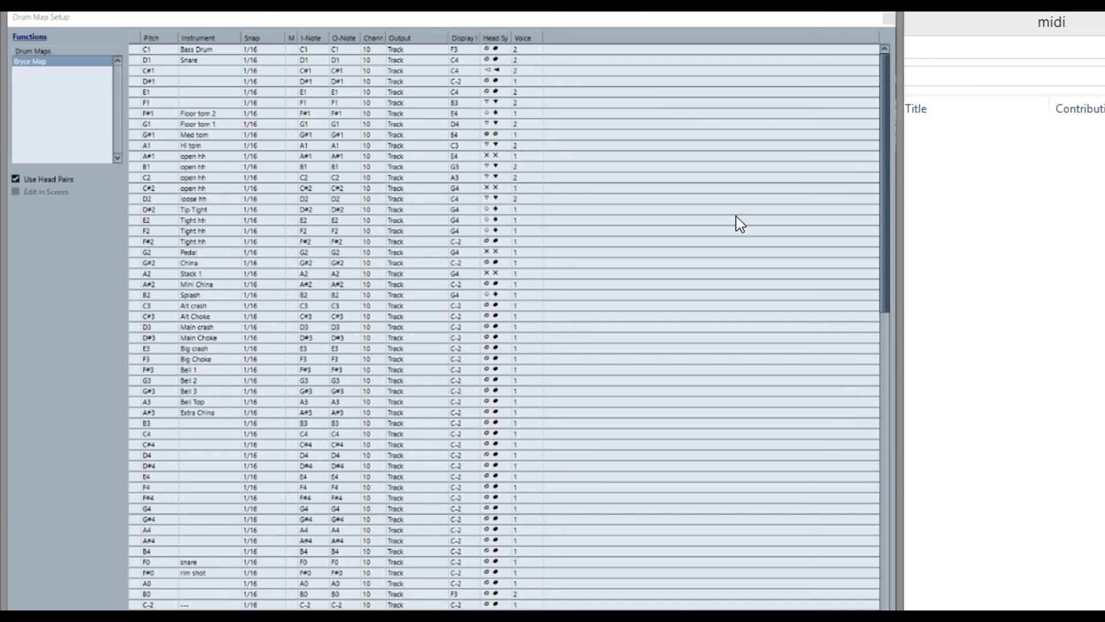
# Scroll around the Drumnow_Midi_Map image to study note pitches and instruments
pyautogui.scroll(-3)
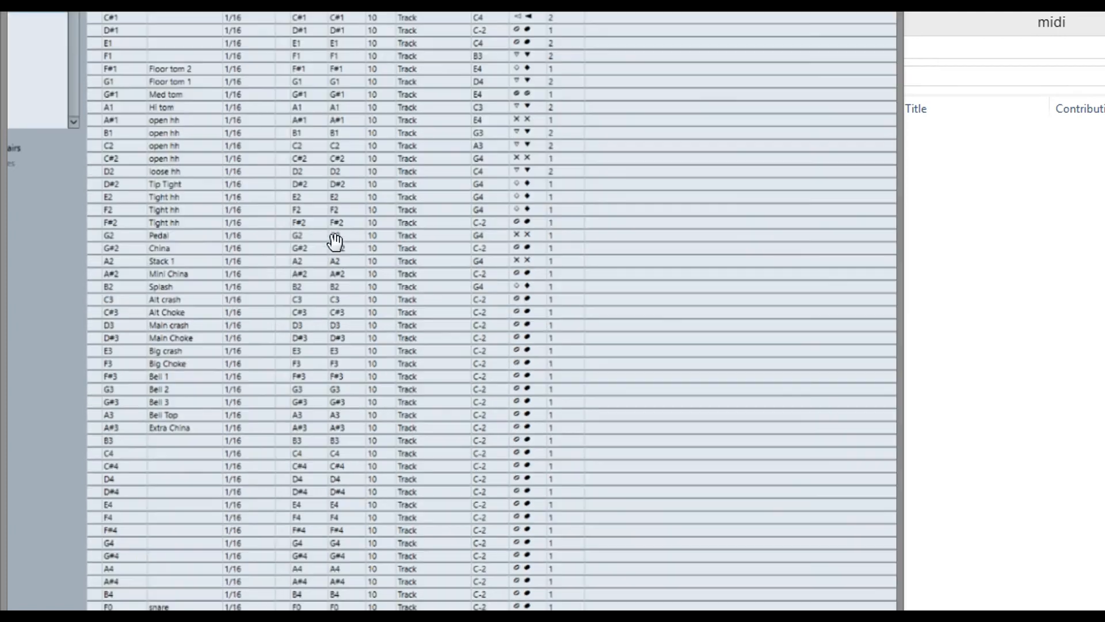
pyautogui.scroll(-3)
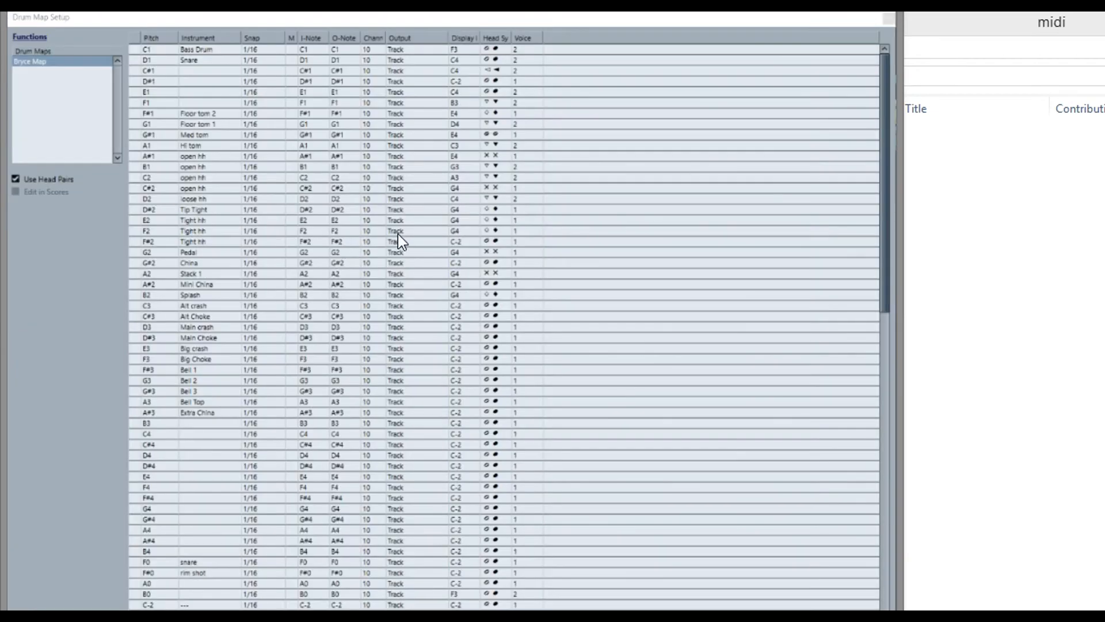
pyautogui.scroll(-3)
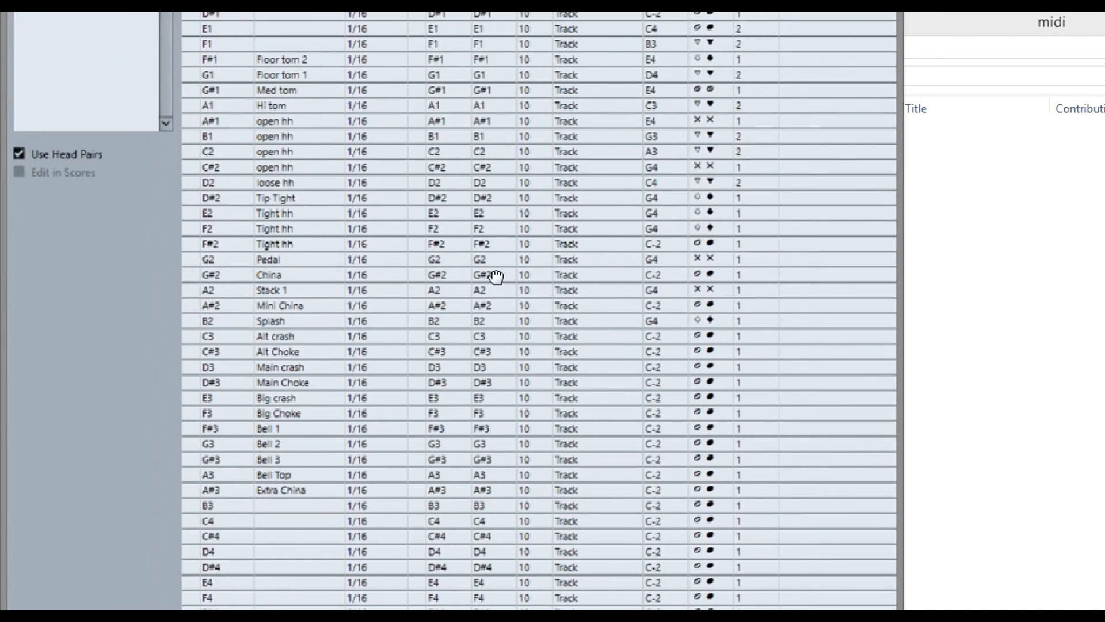
pyautogui.scroll(-3)
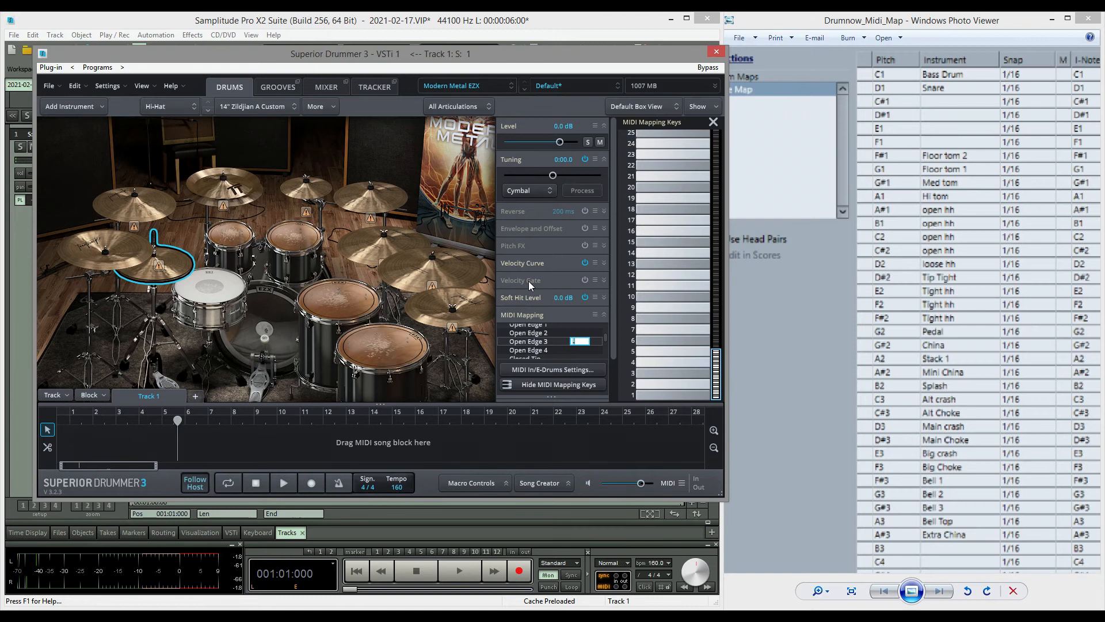
# Check the drum notes, then select the China 2 cymbal in Superior Drummer 3
pyautogui.click(282, 483)
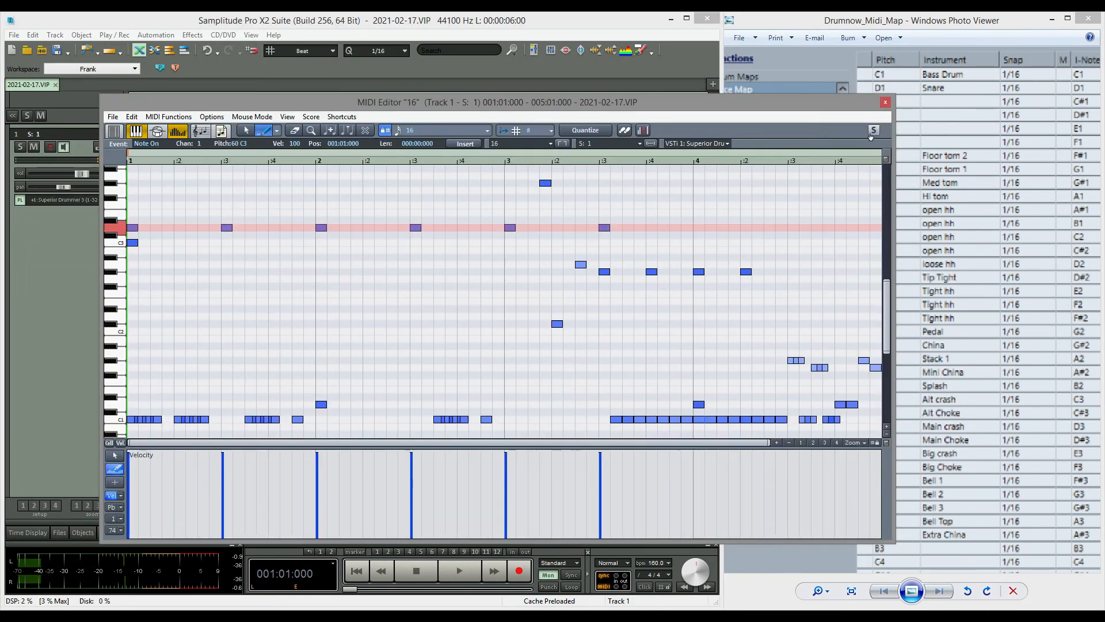
pyautogui.click(873, 131)
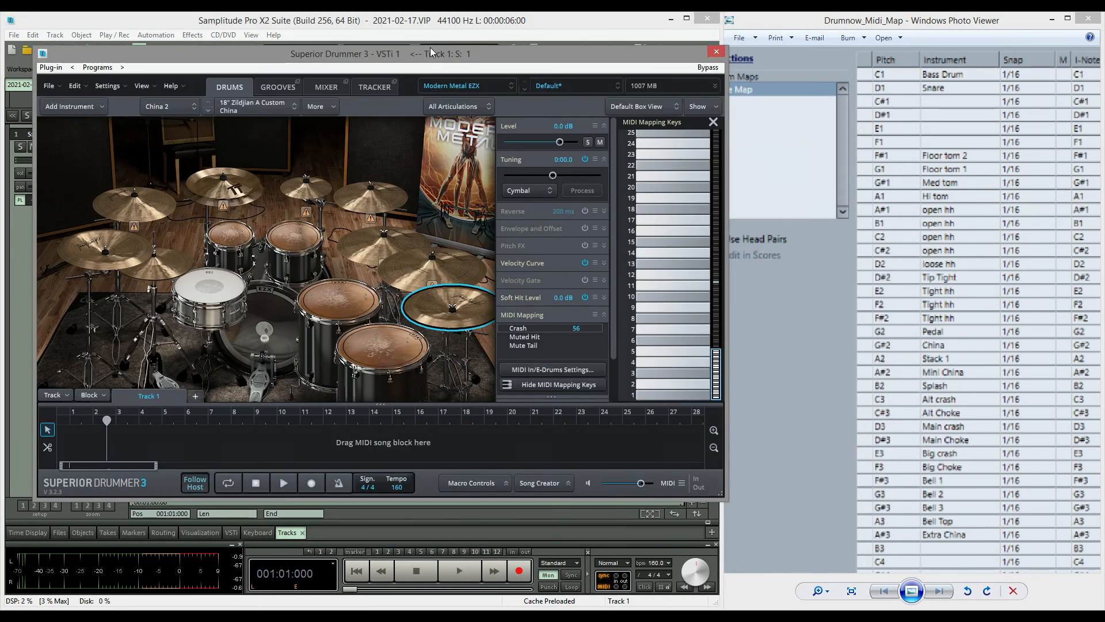